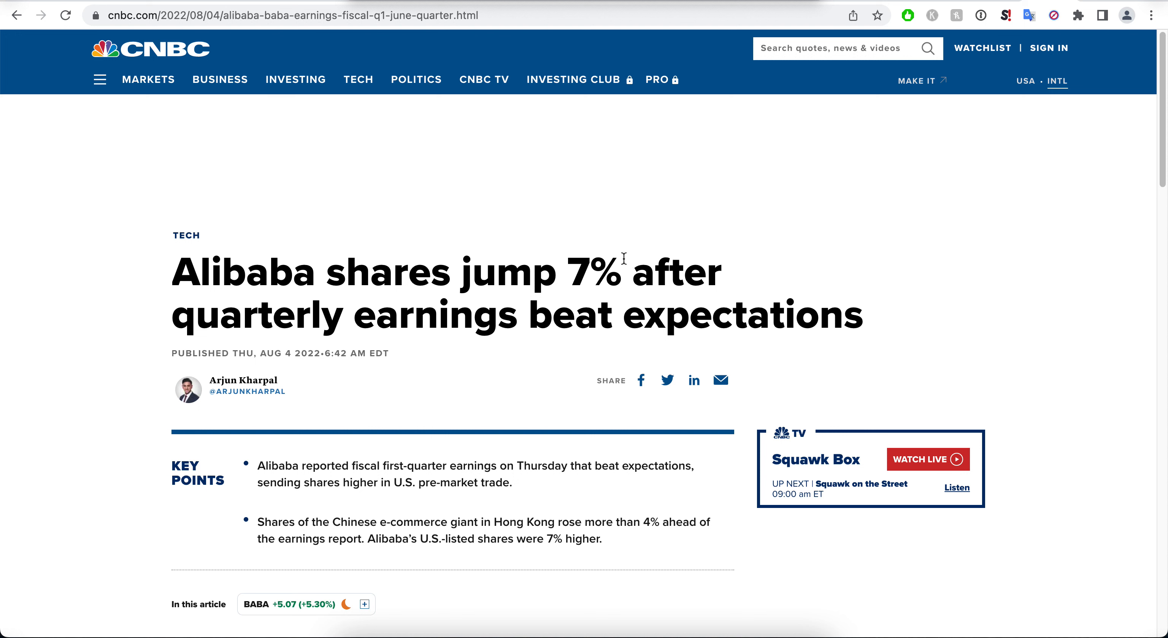
# Step: Scroll the CNBC Alibaba article down to the bulleted revenue, EPS and net income figures
pyautogui.scroll(-3)
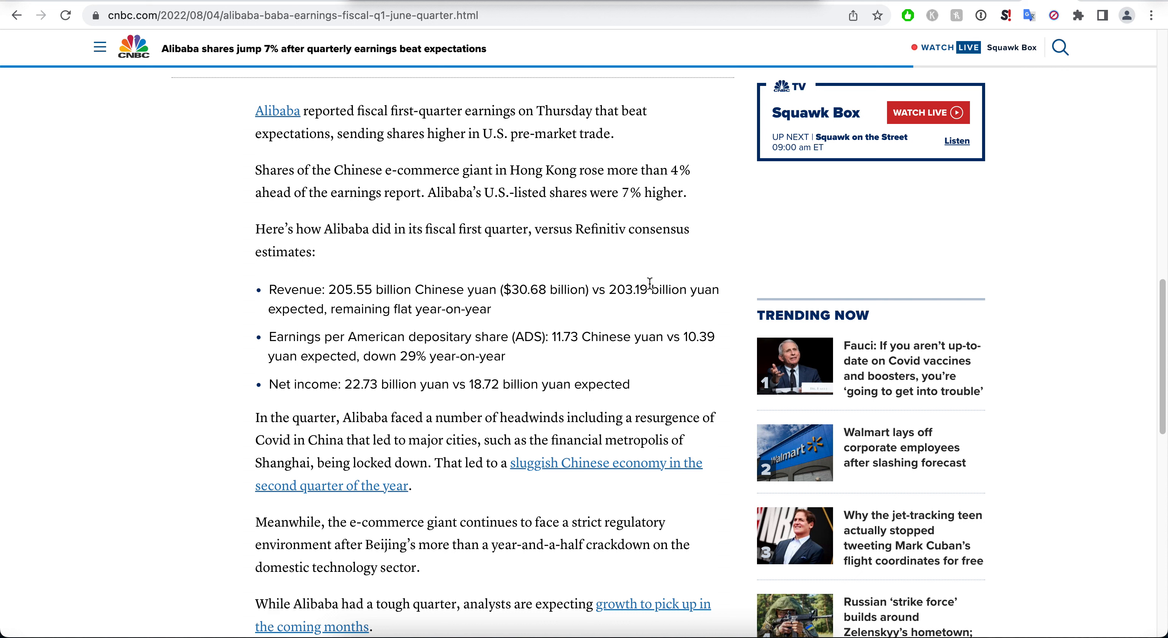
# Step: Scroll through the headwinds and regulation paragraphs to the analysts' growth outlook, then back up
pyautogui.scroll(-3)
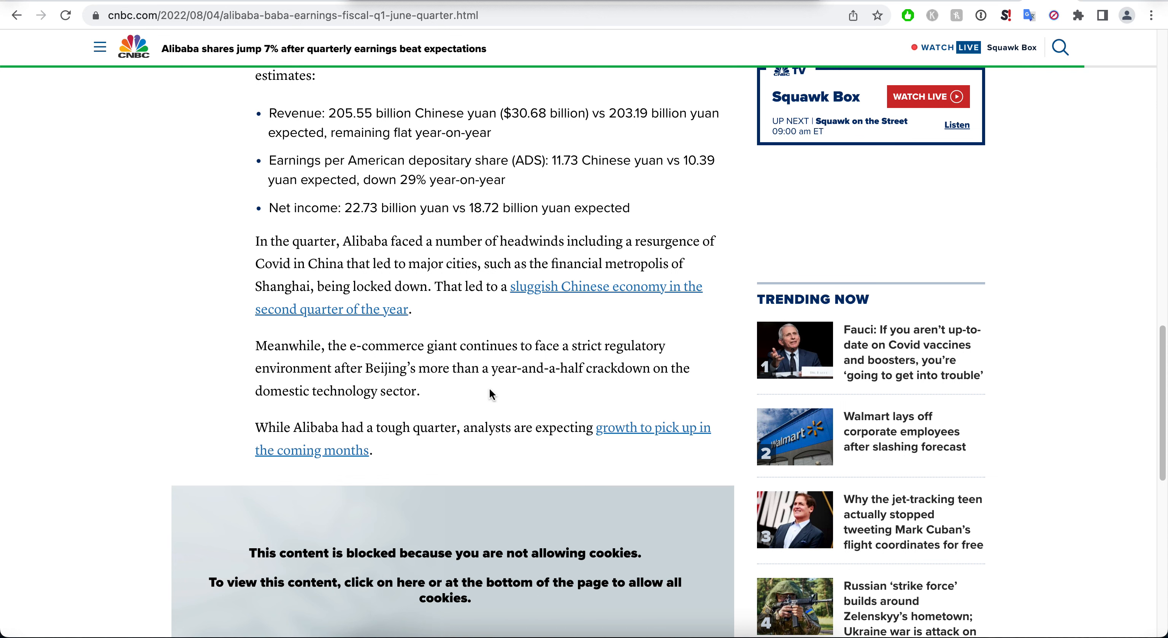
pyautogui.scroll(3)
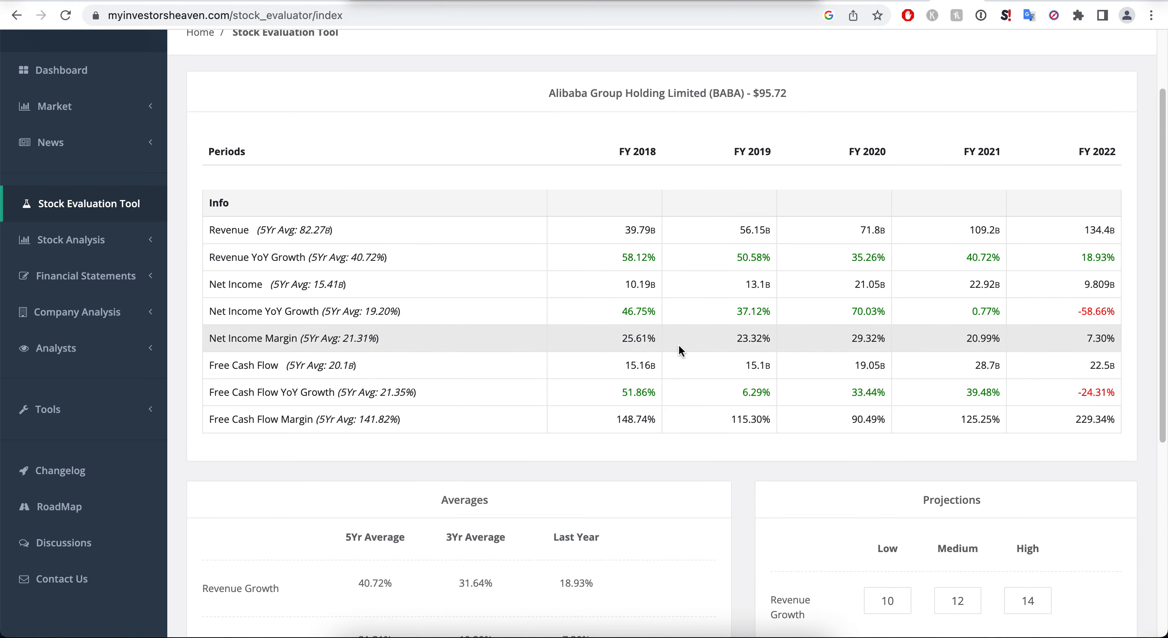
pyautogui.click(969, 360)
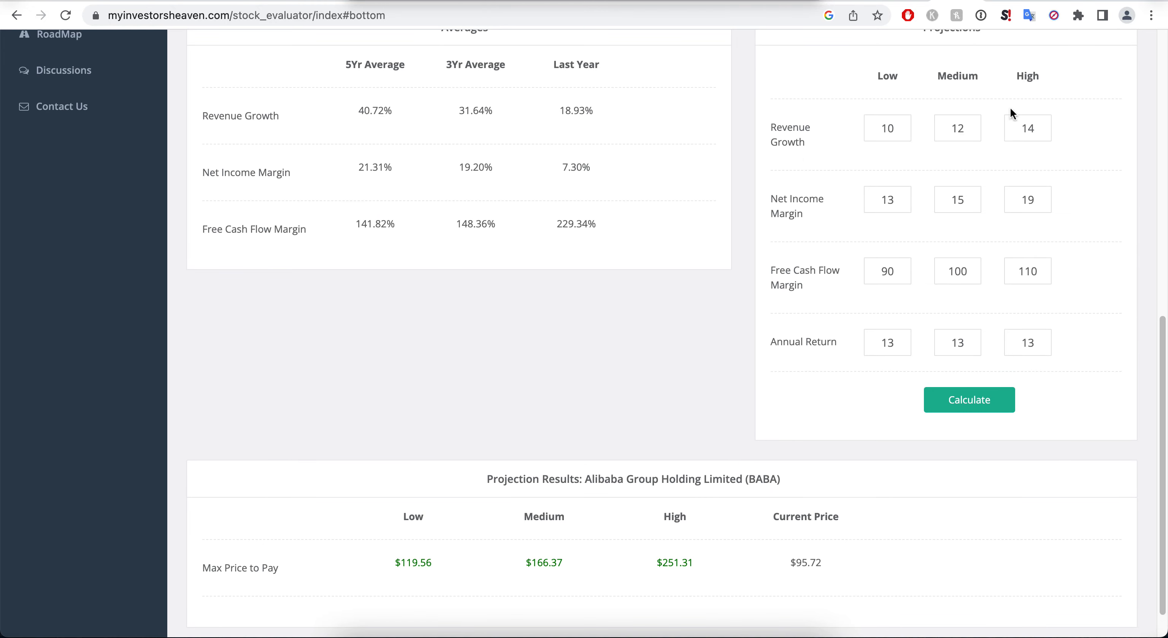
pyautogui.scroll(3)
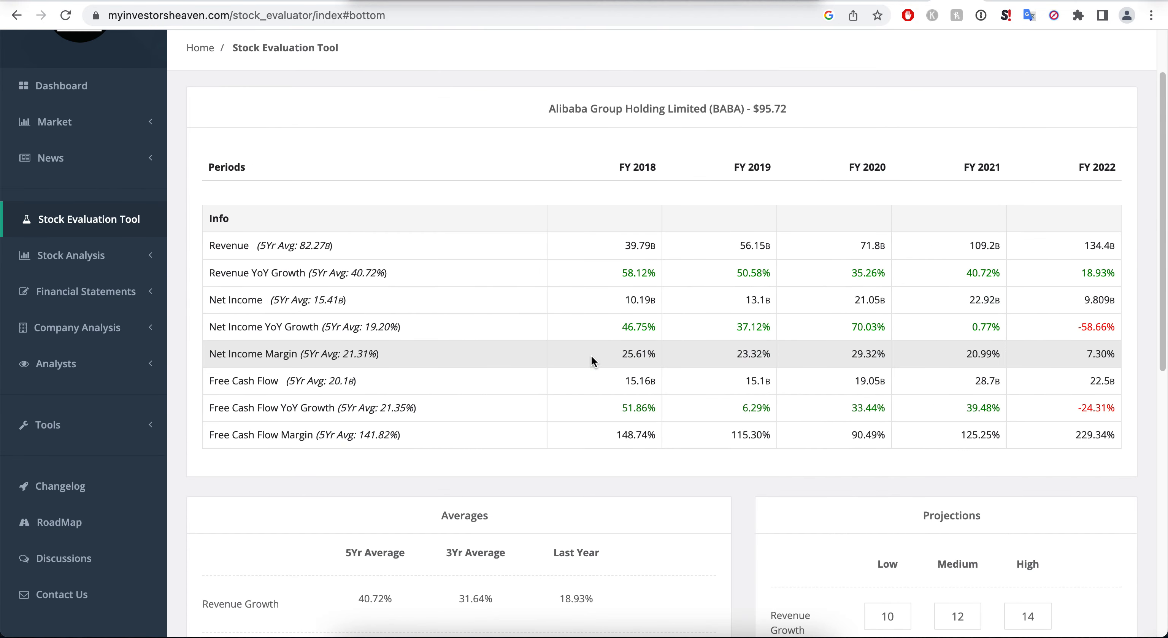